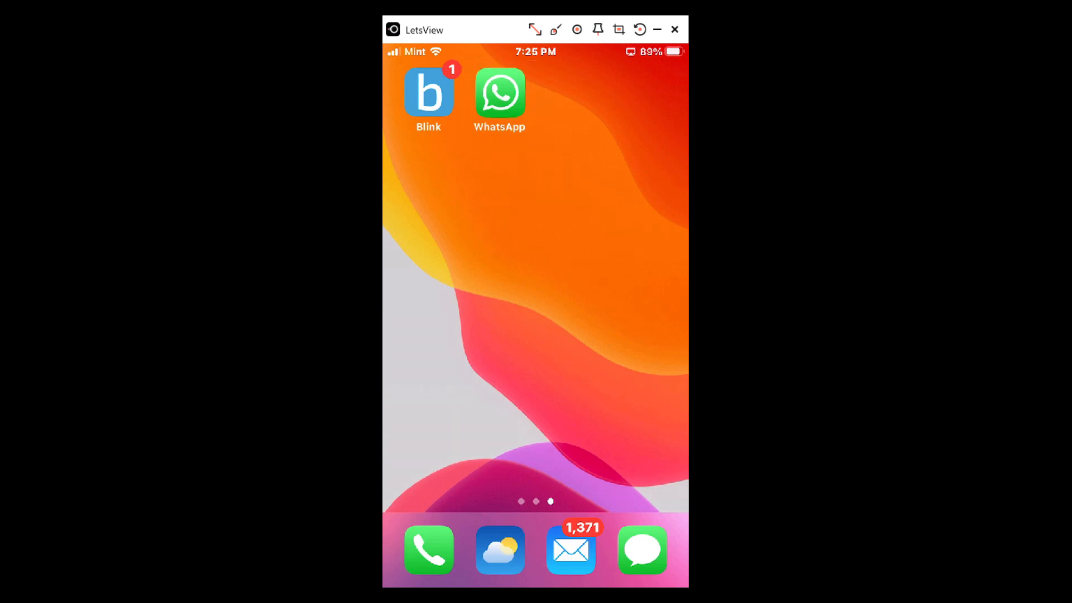
Launch WhatsApp from the iPhone home screen to reach the Chats list.
click(500, 93)
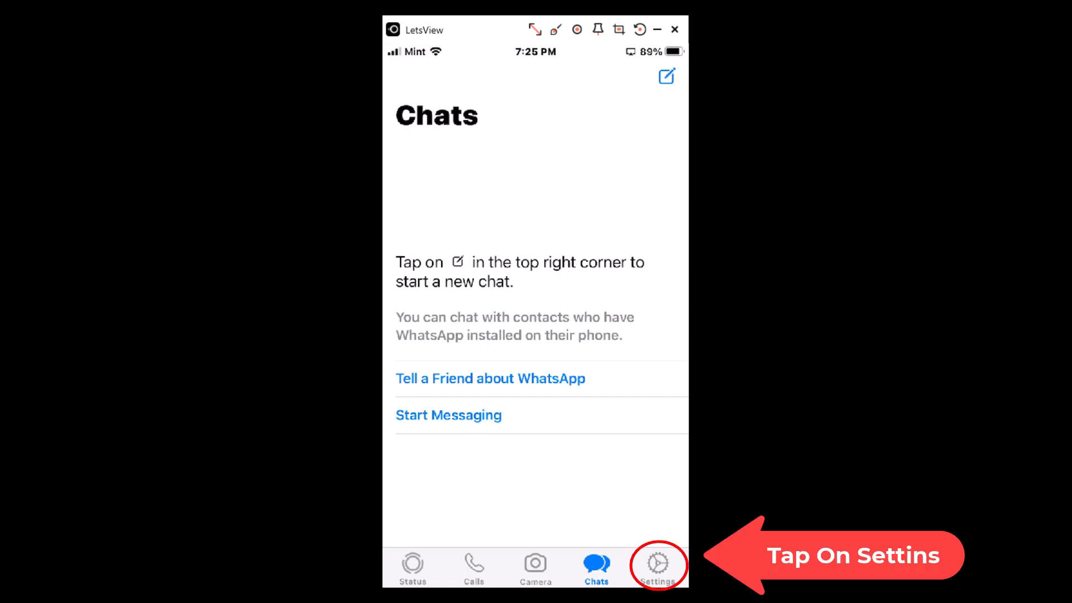
Go to Settings and then the Account page.
click(657, 562)
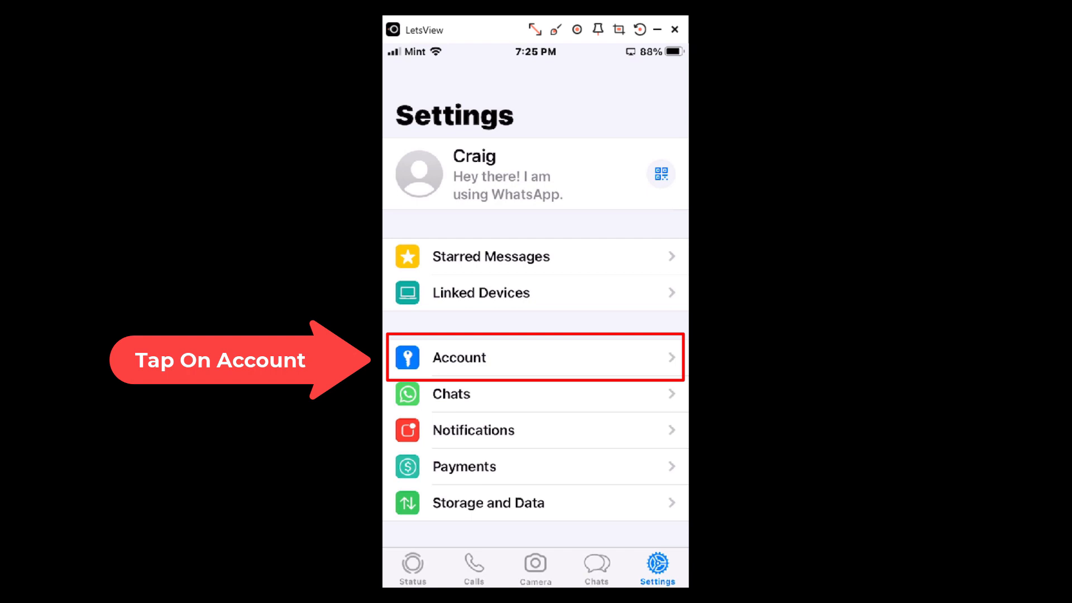
click(481, 357)
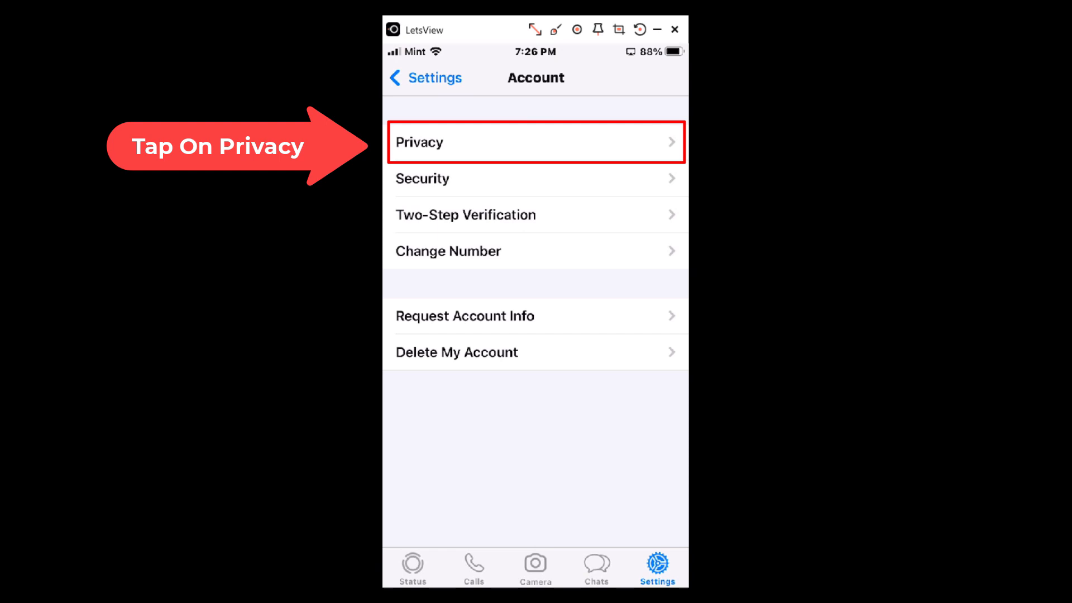
Enter the Privacy page, where Last Seen is shared with Everyone.
click(534, 143)
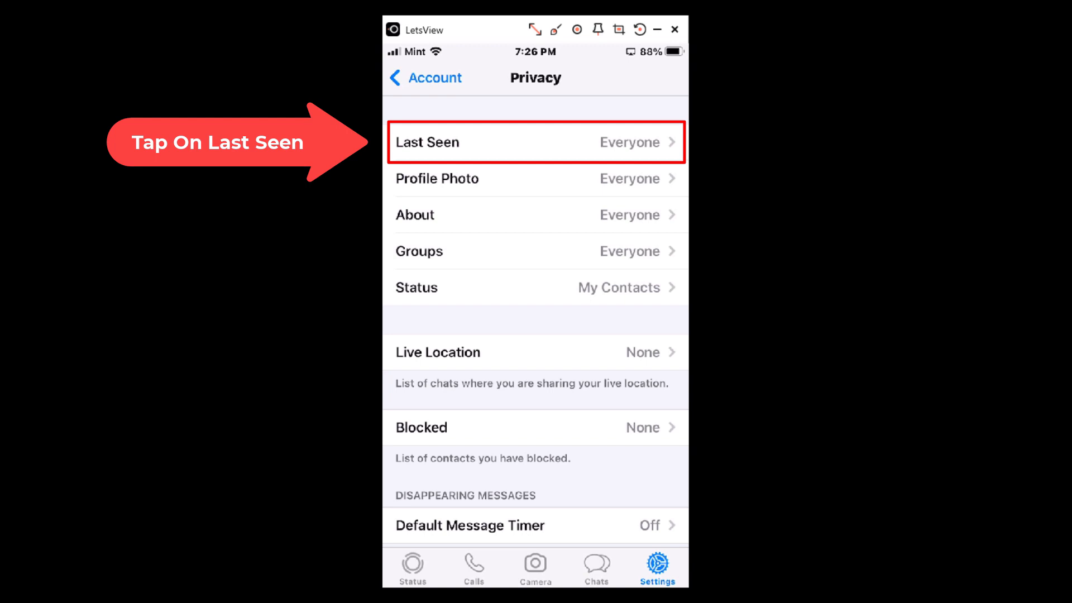
Set Last Seen visibility to My Contacts, then to Nobody.
click(534, 143)
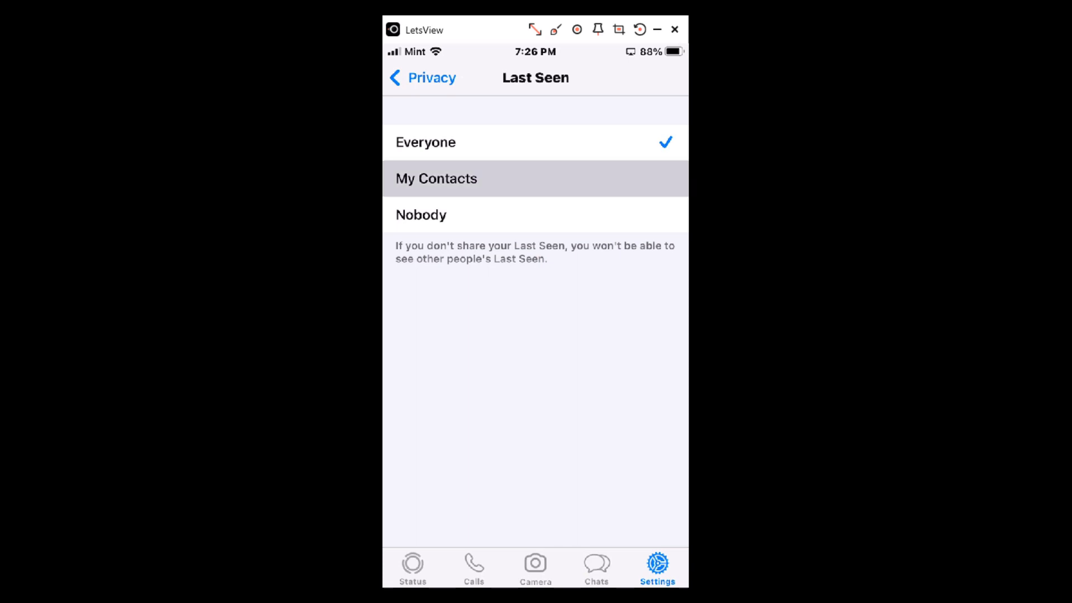
click(435, 179)
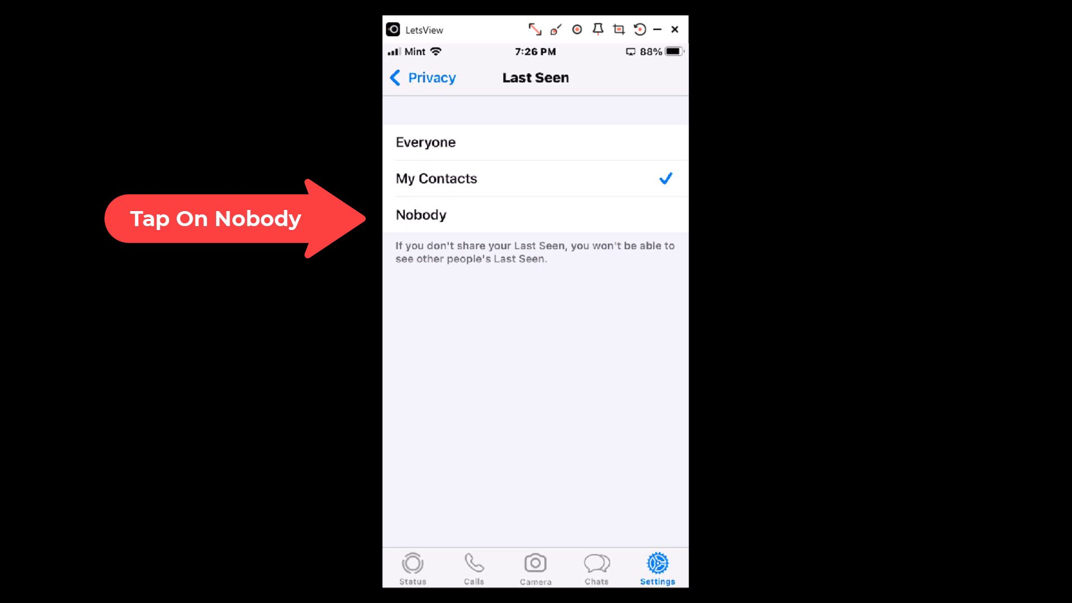
click(535, 215)
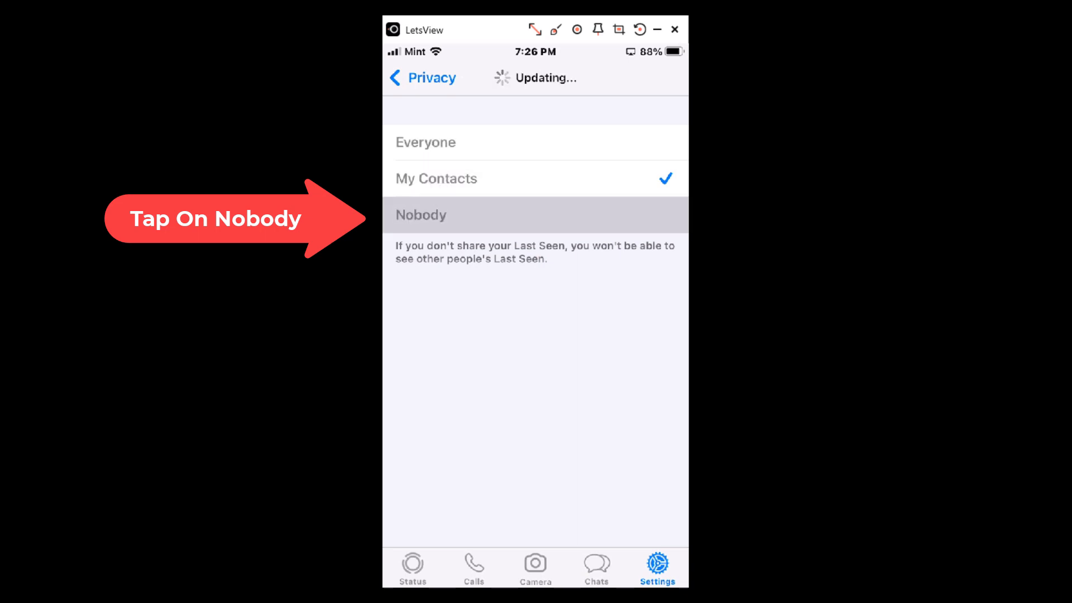